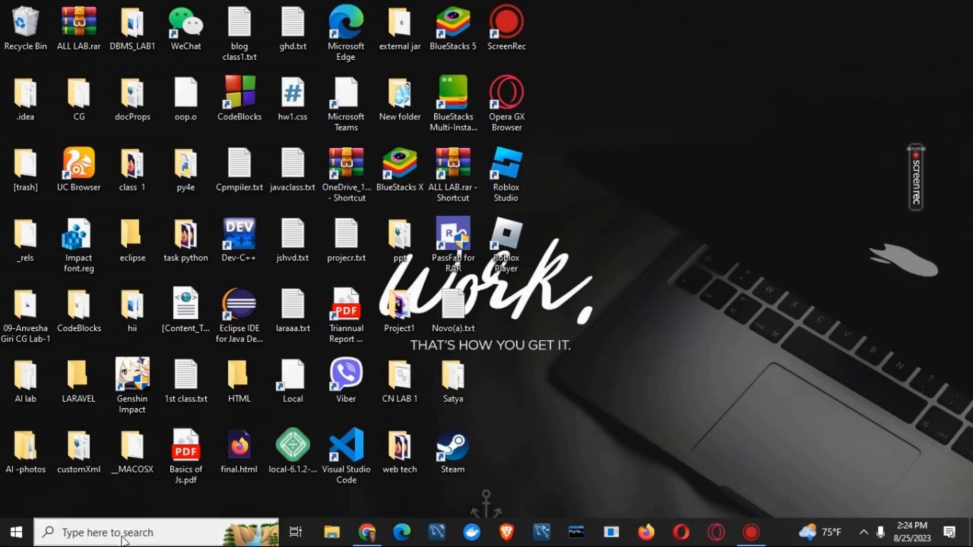
# Step: Search for 'cmd' and run Command Prompt as administrator
pyautogui.write('cm')
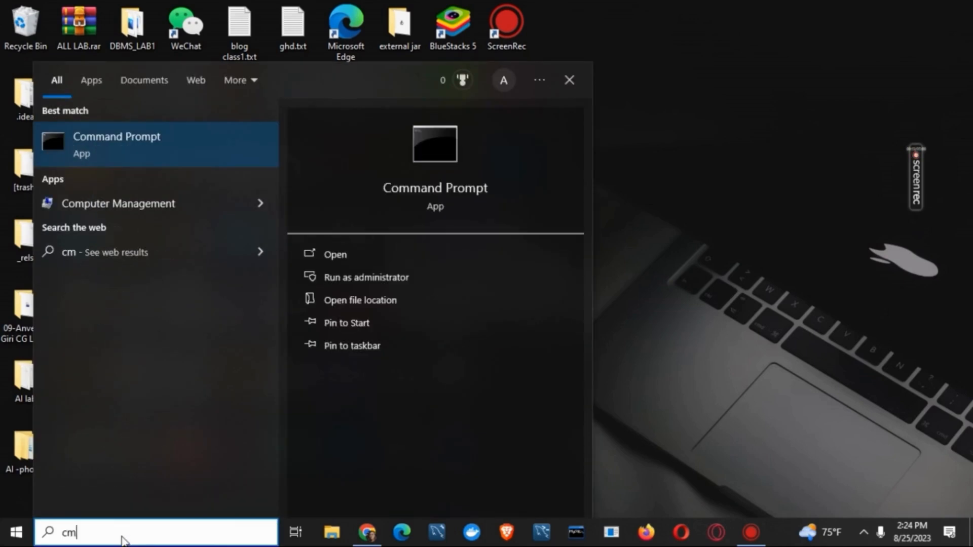
pyautogui.moveTo(450, 276)
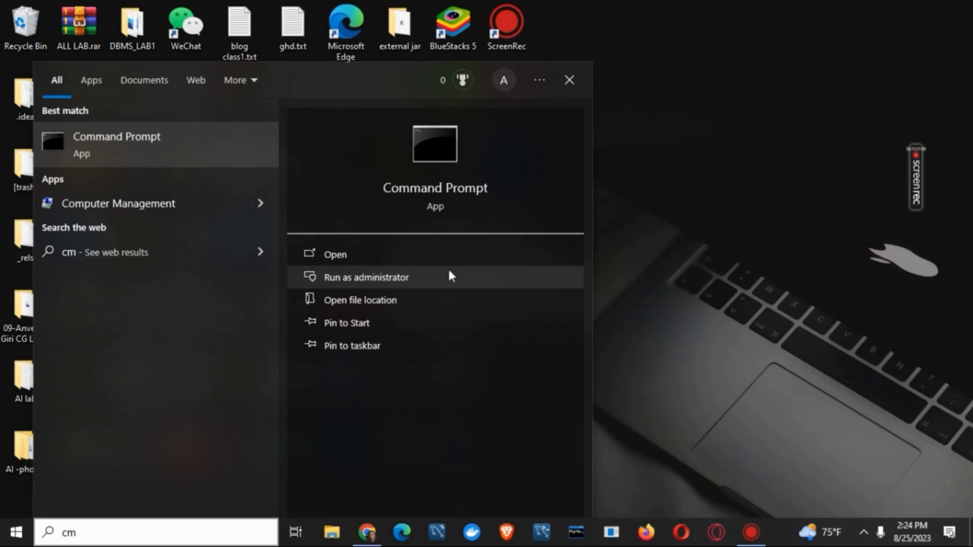
pyautogui.moveTo(581, 278)
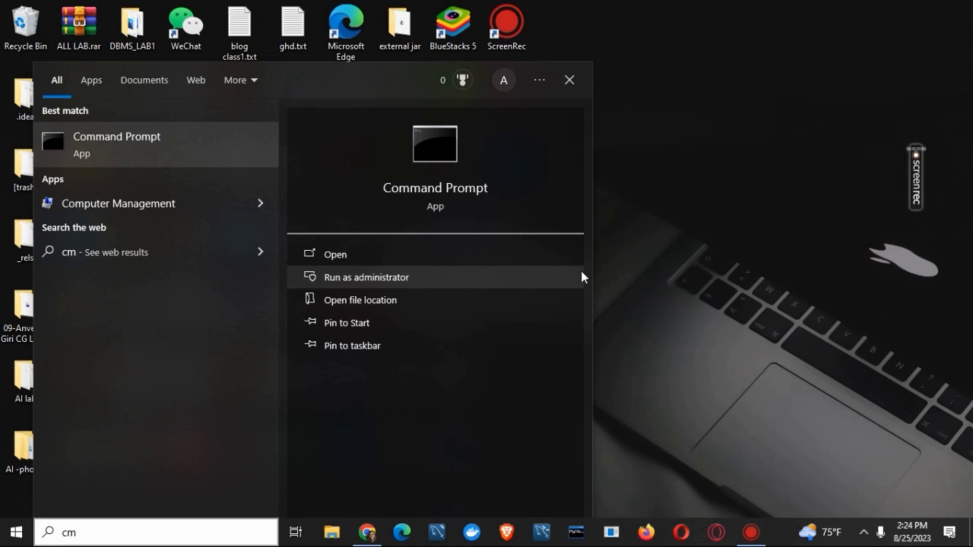
pyautogui.click(366, 277)
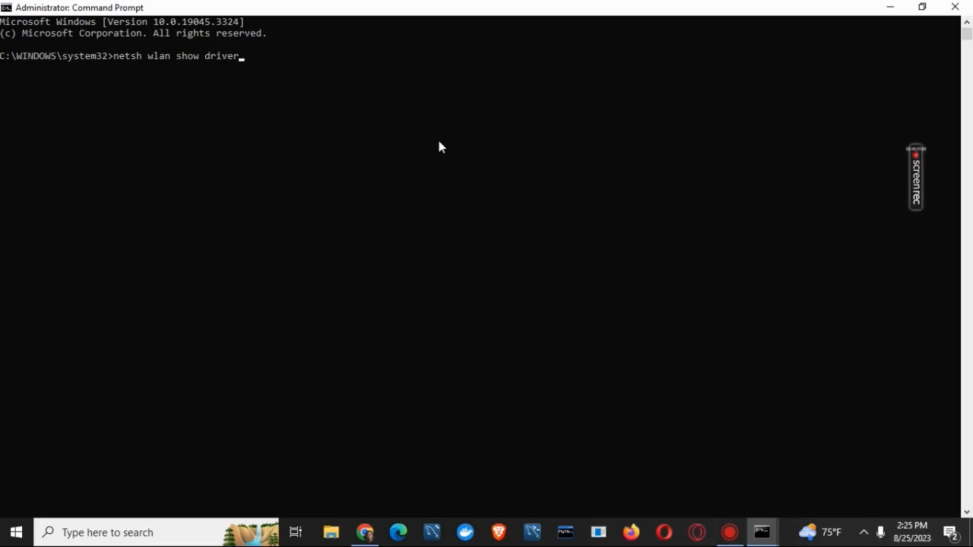
# Step: Run netsh wlan show drivers and read the supported radio types line
pyautogui.write('s')
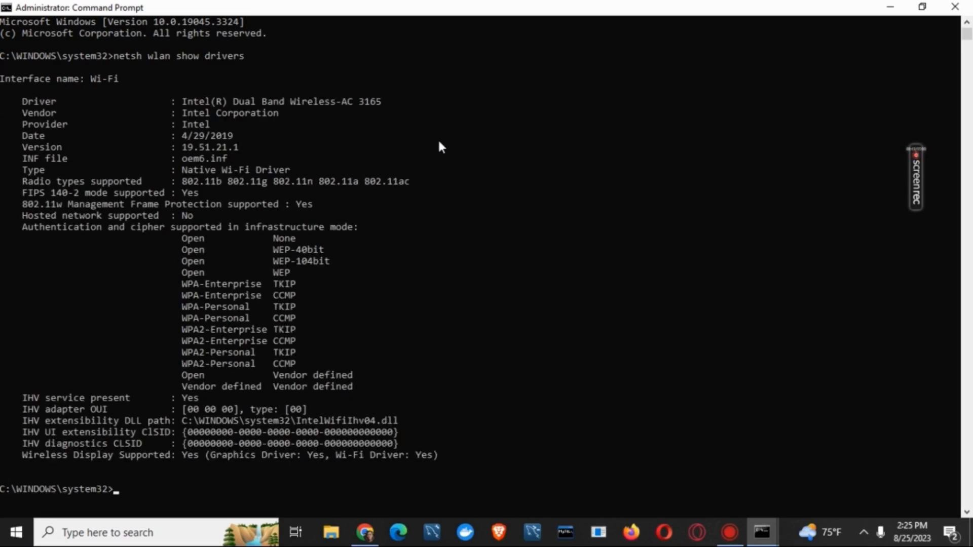
pyautogui.moveTo(23, 187)
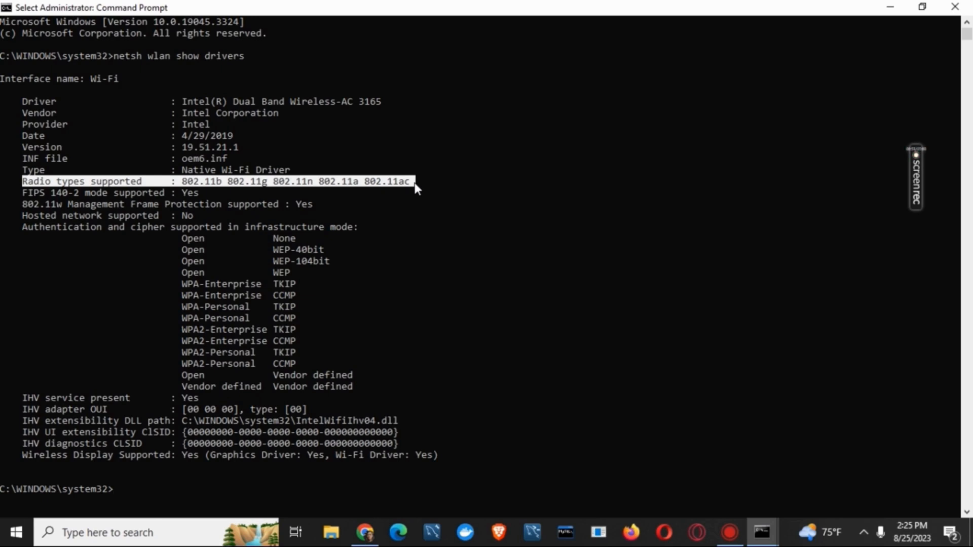
pyautogui.moveTo(268, 195)
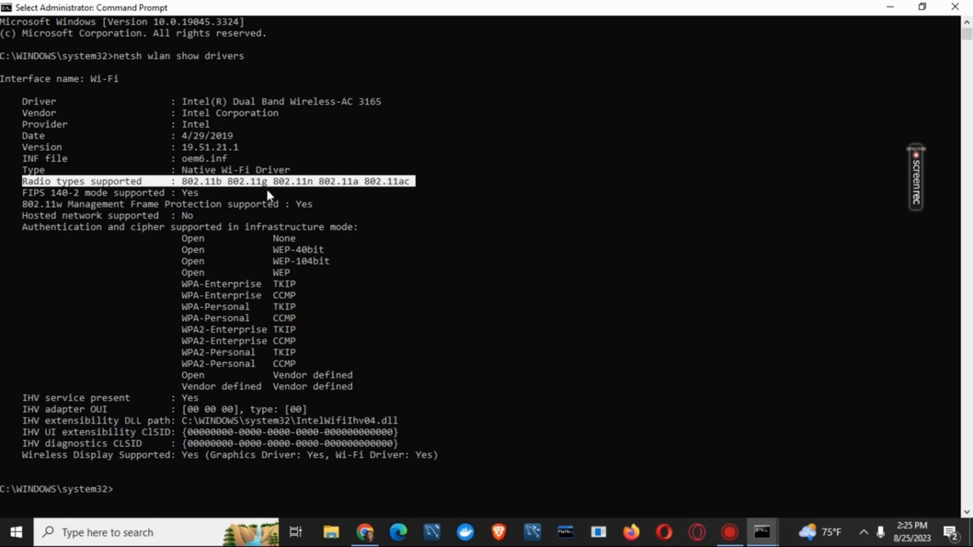
pyautogui.moveTo(304, 193)
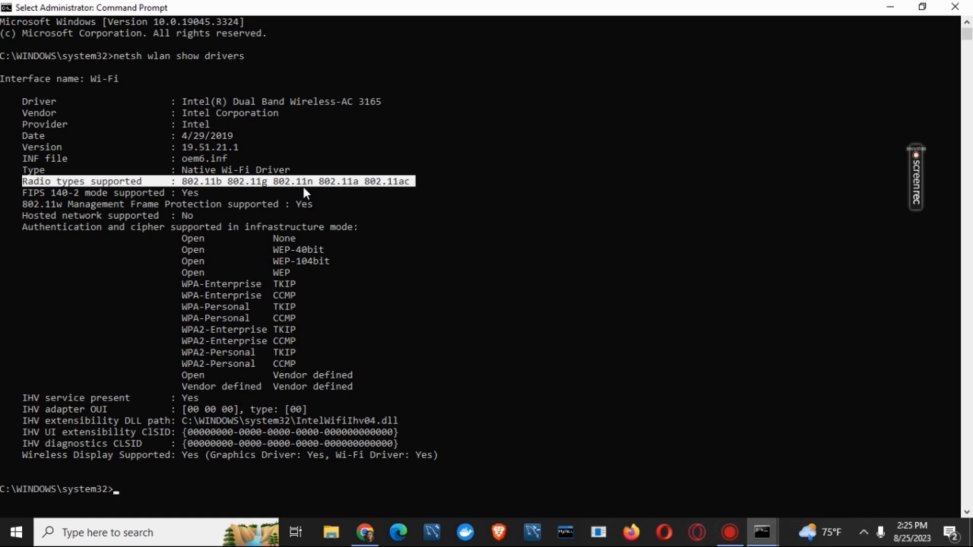
pyautogui.moveTo(324, 193)
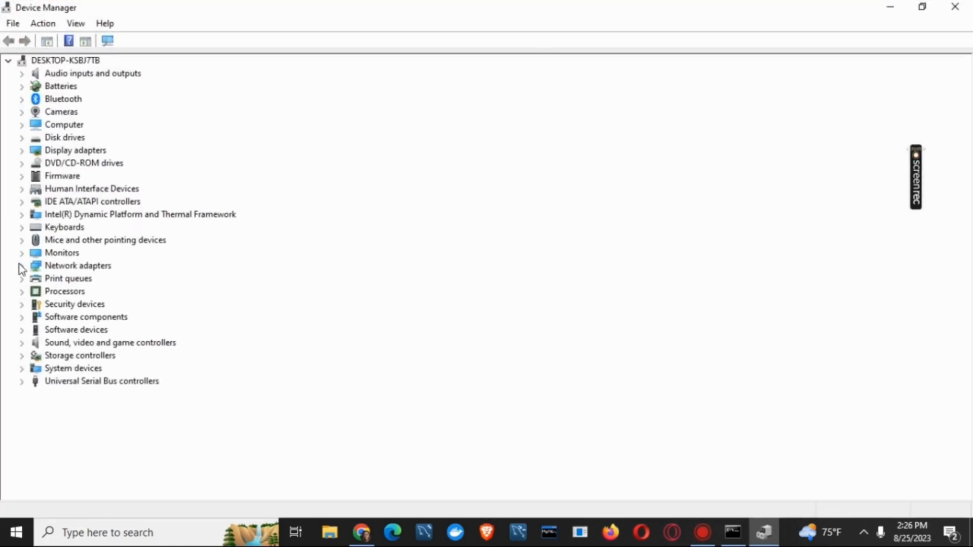
# Step: Expand Network adapters to reveal the Intel Dual Band Wireless-AC 3165, then return to the driver report
pyautogui.click(21, 266)
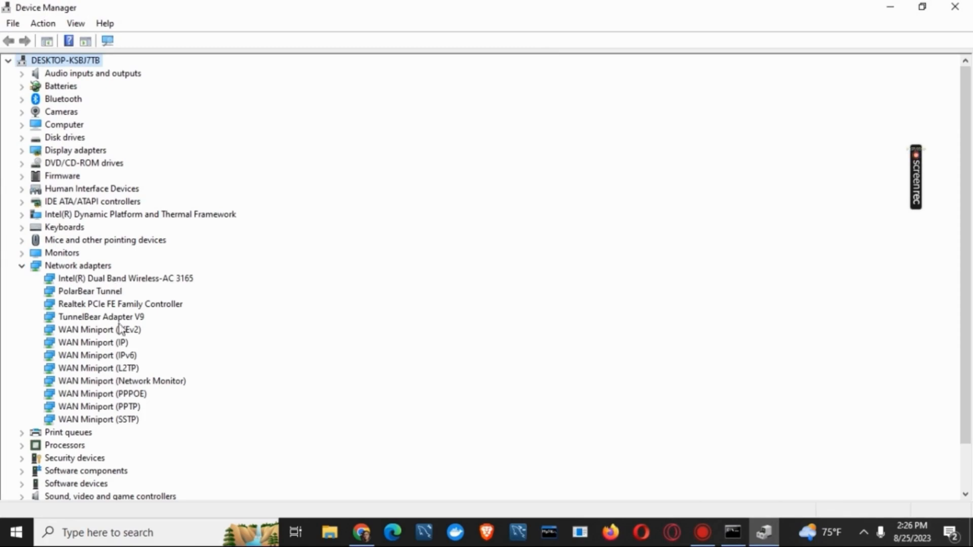
pyautogui.moveTo(106, 427)
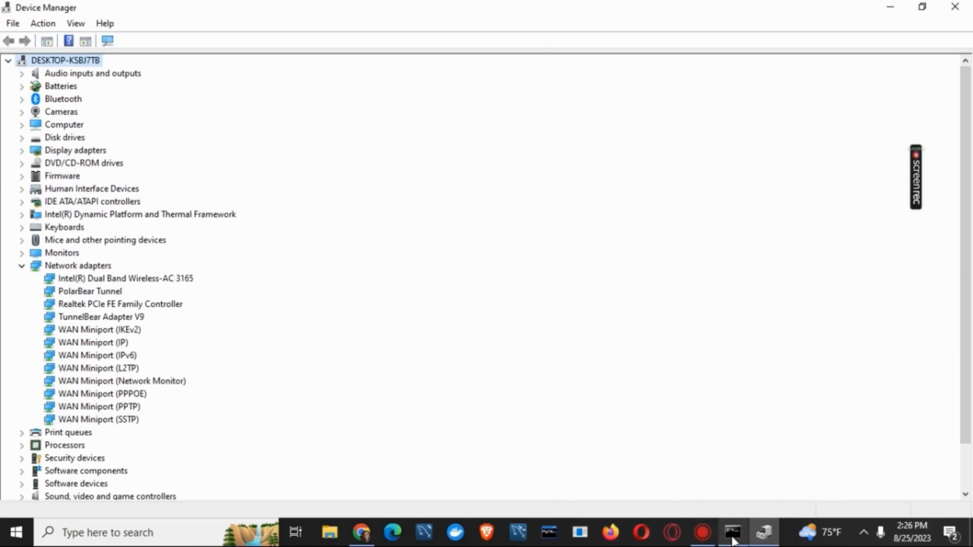
pyautogui.click(730, 532)
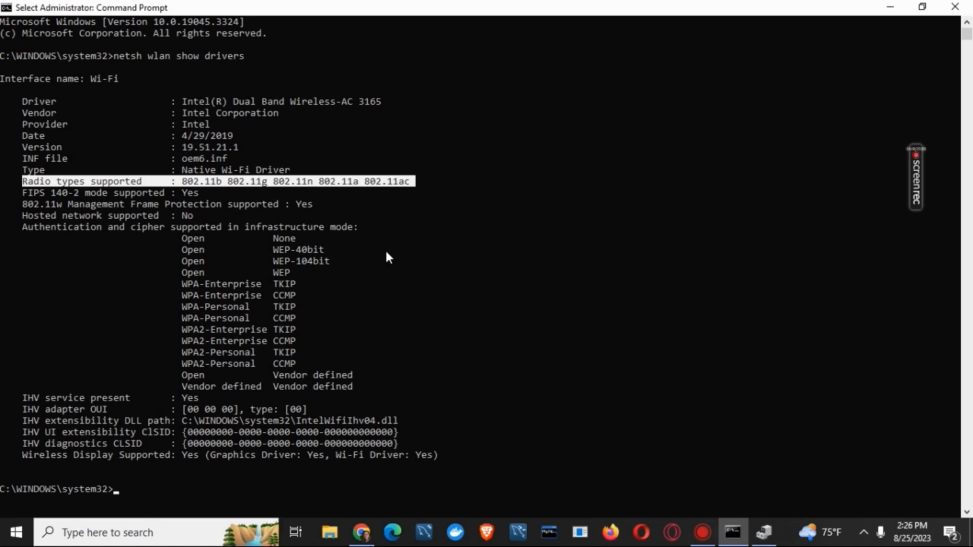
# Step: Check the Intel adapter's Advanced properties: 802.11a/b/g Wireless Mode stays Dual Band, then confirm
pyautogui.rightClick(99, 278)
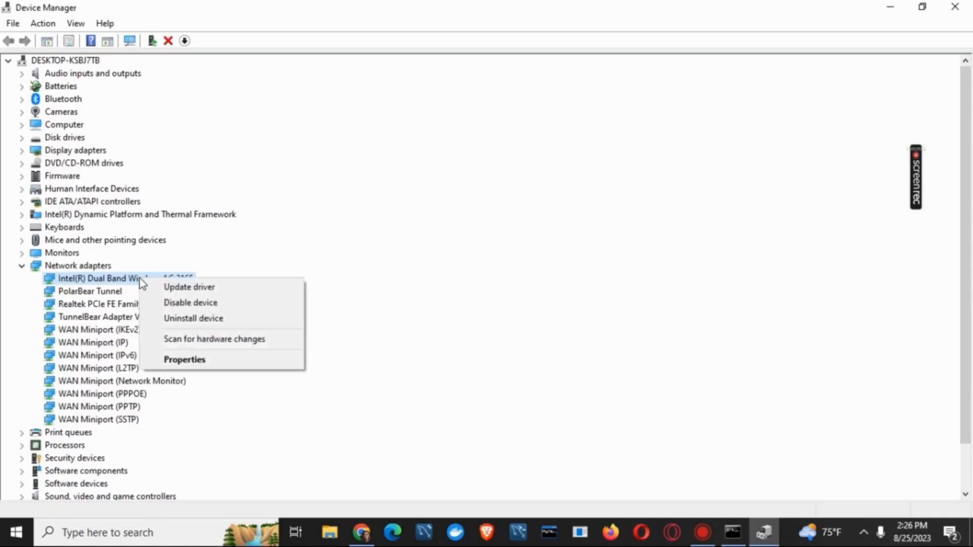
pyautogui.moveTo(205, 360)
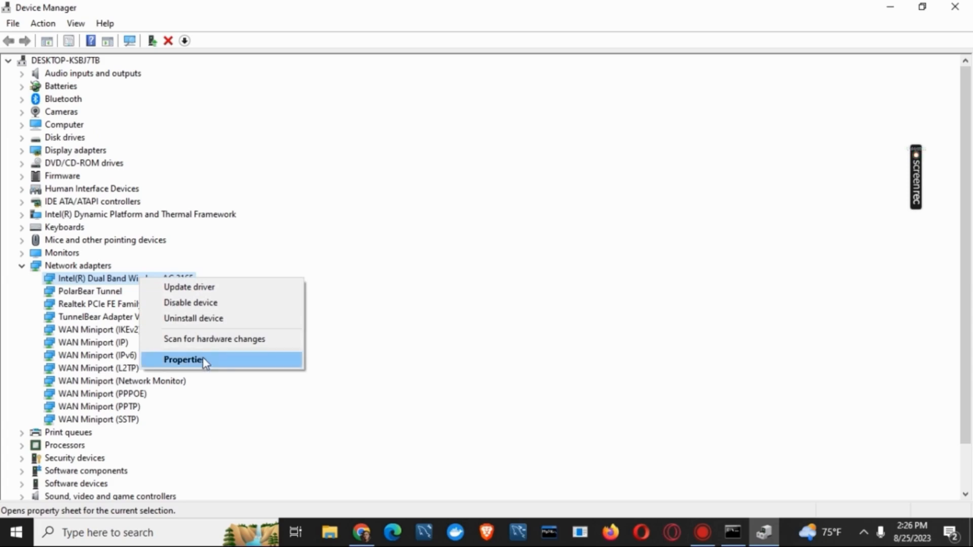
pyautogui.click(184, 359)
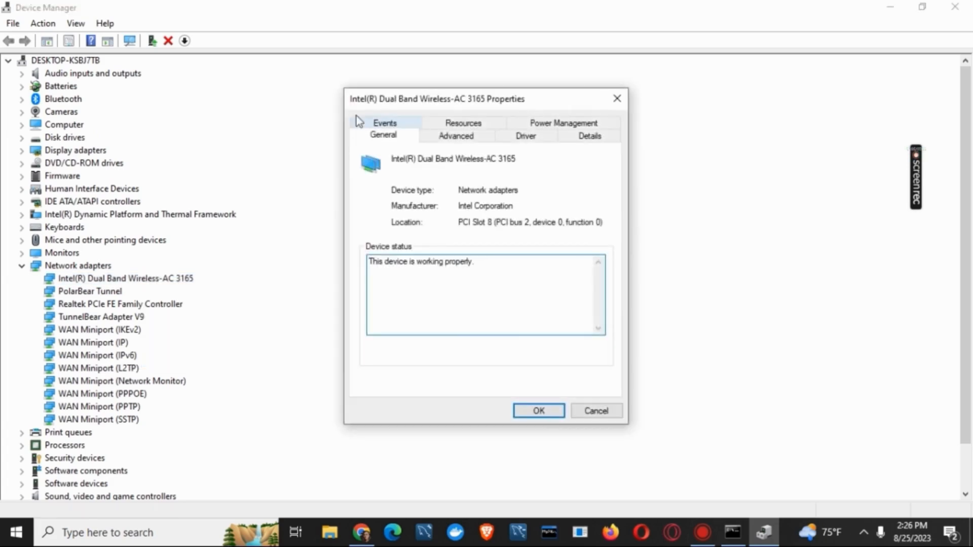
pyautogui.click(455, 135)
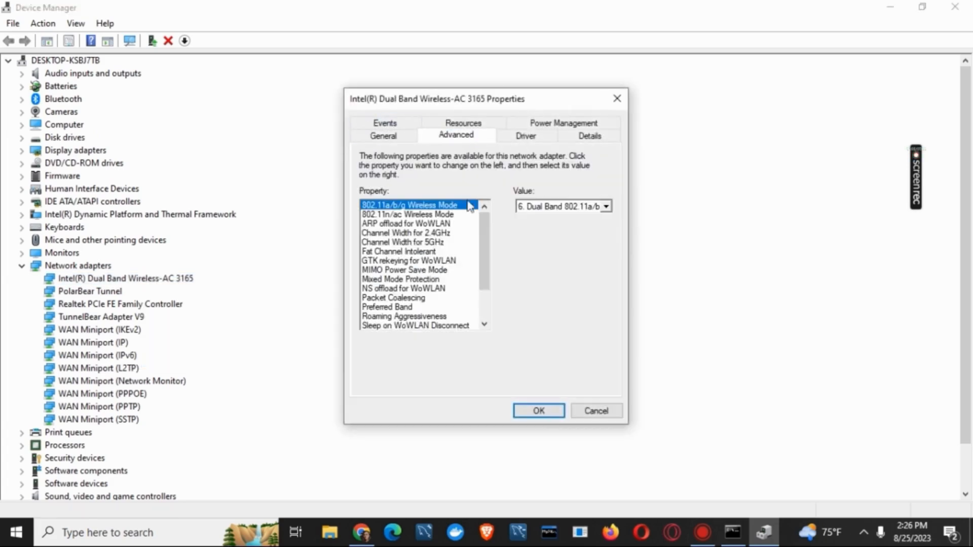
pyautogui.moveTo(440, 205)
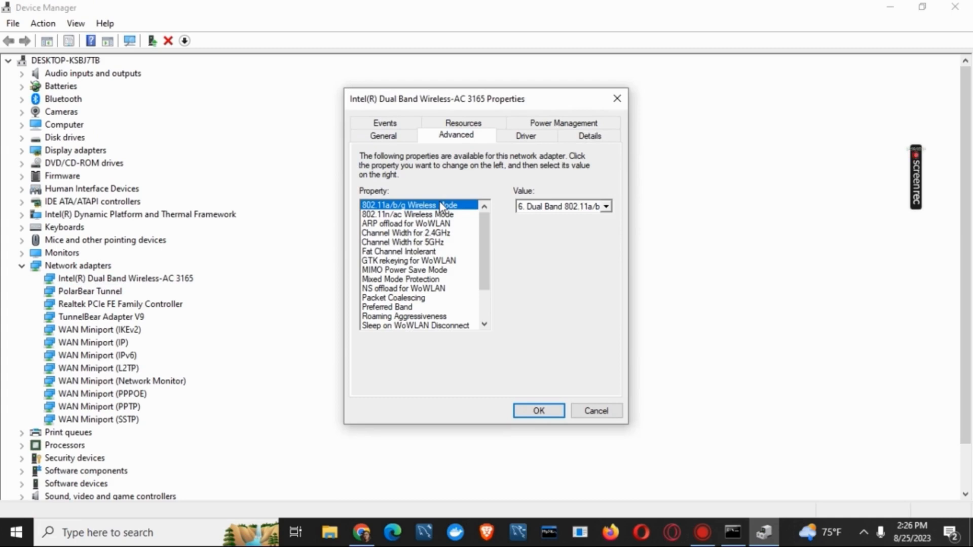
pyautogui.moveTo(605, 212)
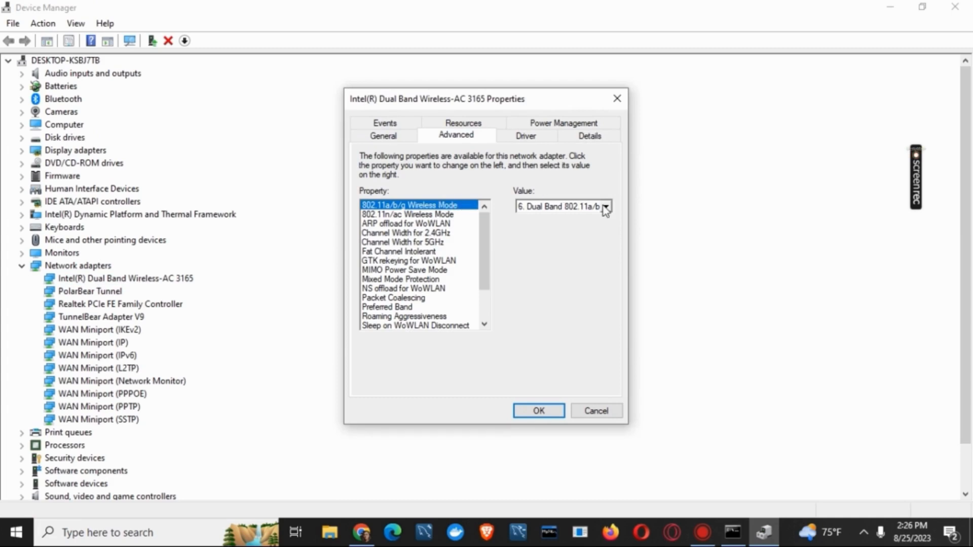
pyautogui.click(605, 206)
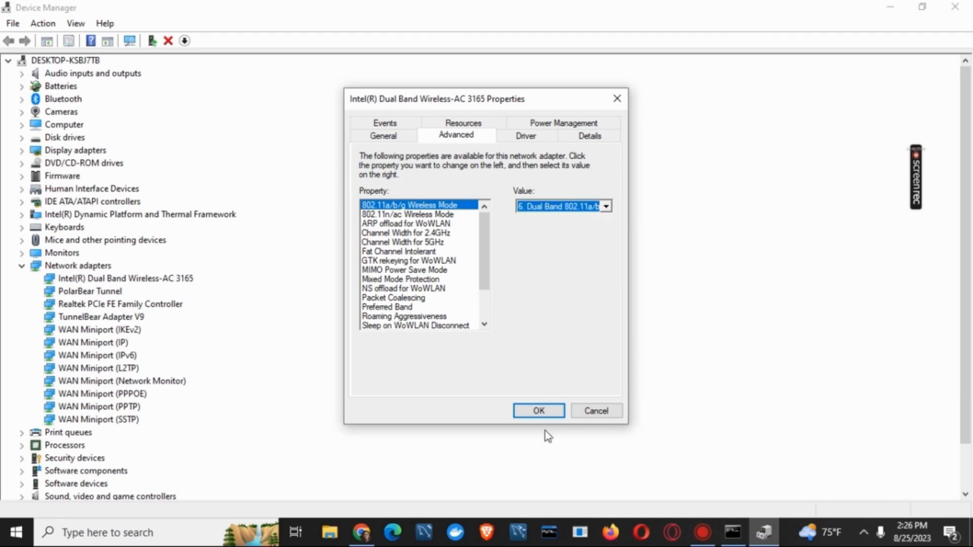
pyautogui.click(537, 410)
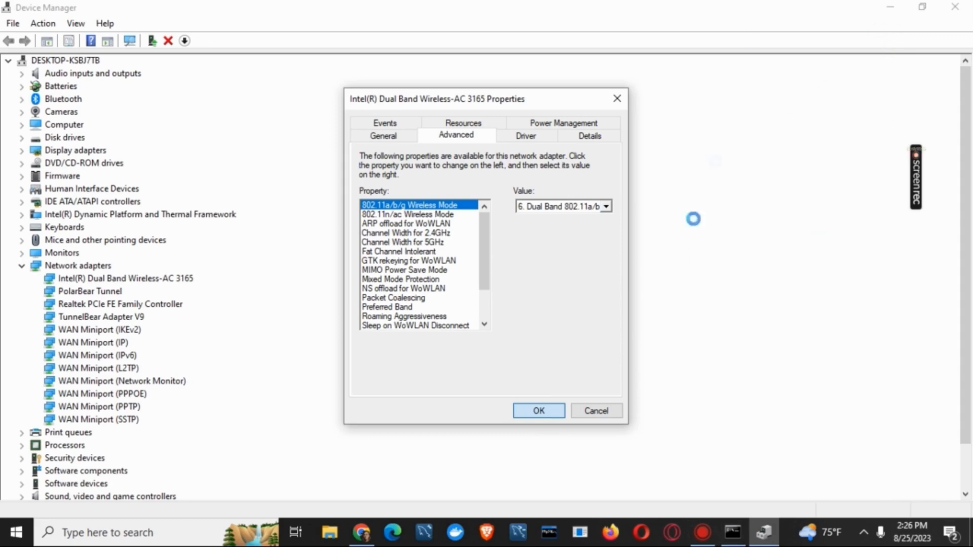
pyautogui.click(537, 410)
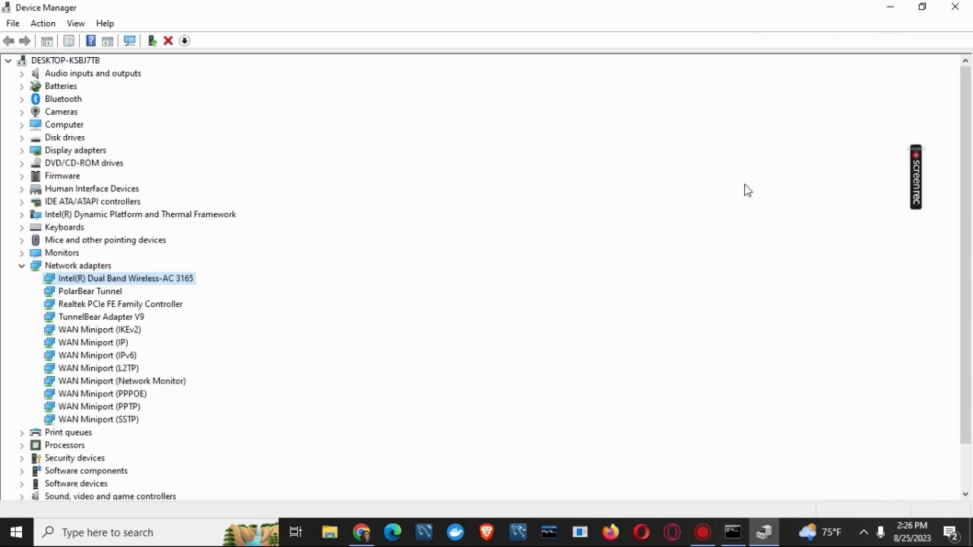
pyautogui.moveTo(259, 300)
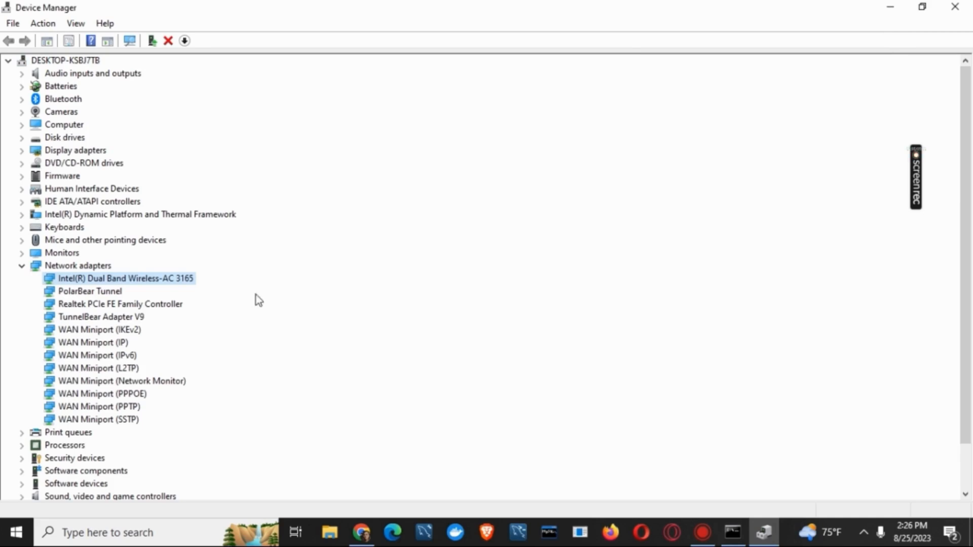
pyautogui.moveTo(154, 283)
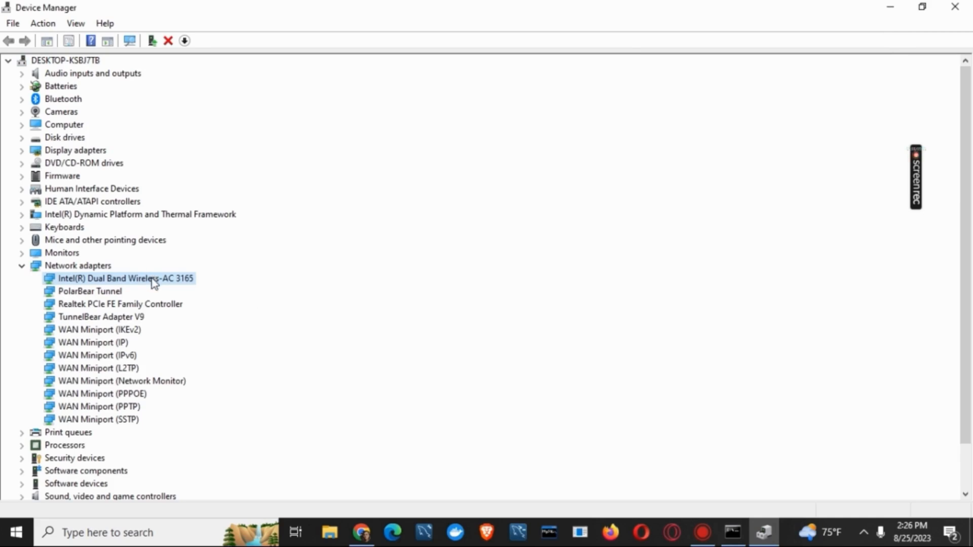
# Step: Set the adapter's Preferred Band to '3. Prefer 5GHz band', apply it, and return to Command Prompt
pyautogui.doubleClick(124, 277)
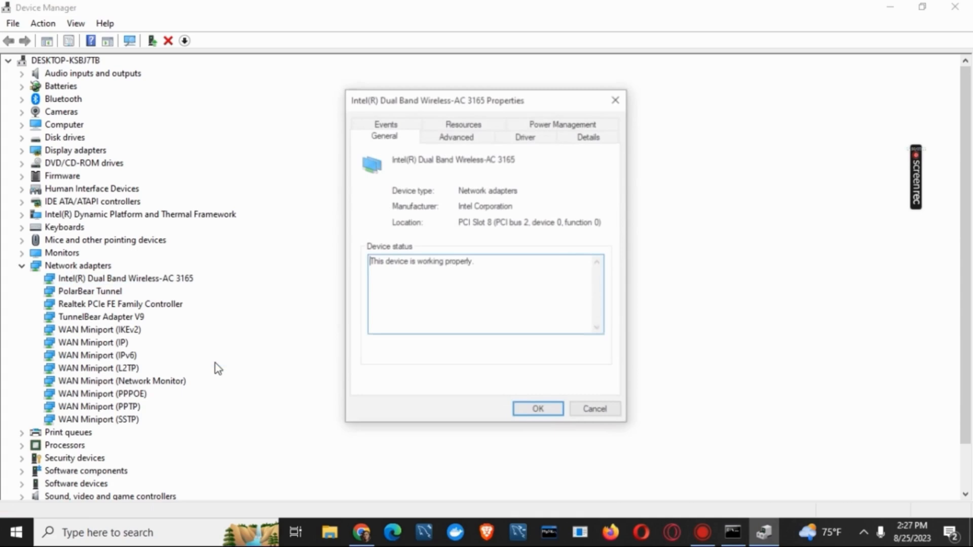
pyautogui.click(455, 135)
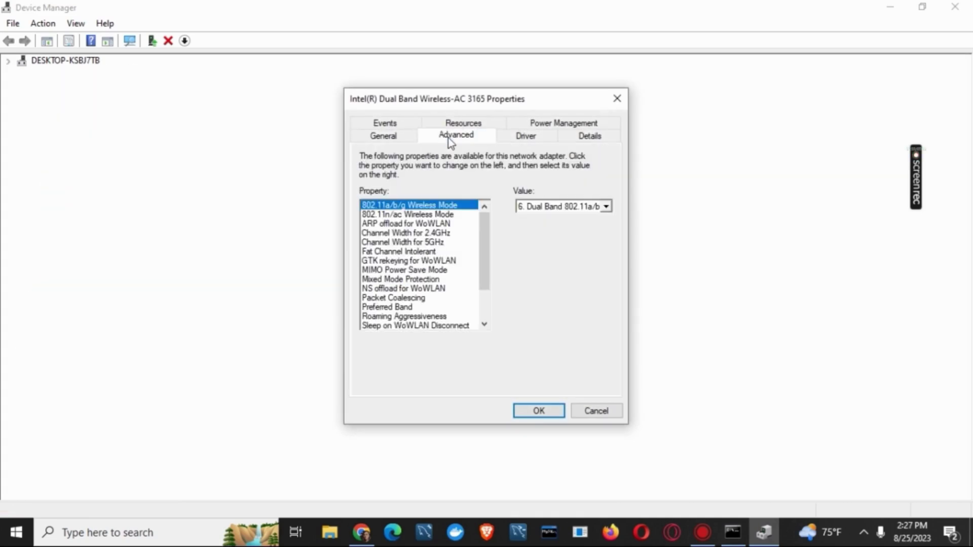
pyautogui.click(386, 306)
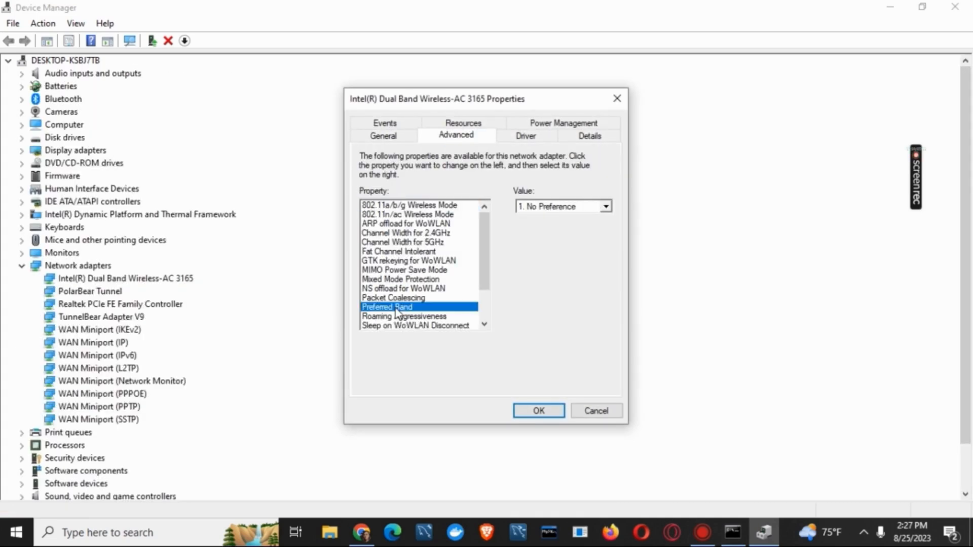
pyautogui.click(605, 206)
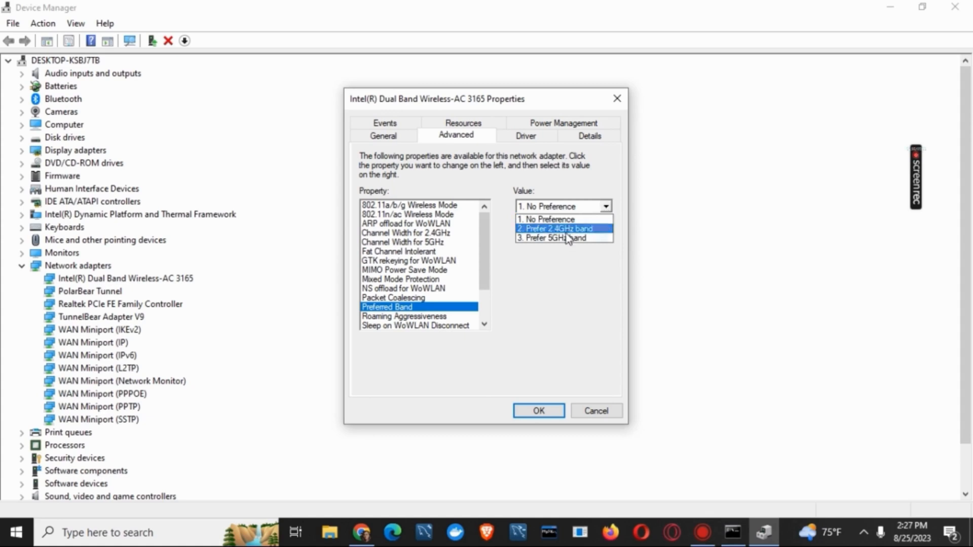
pyautogui.click(553, 238)
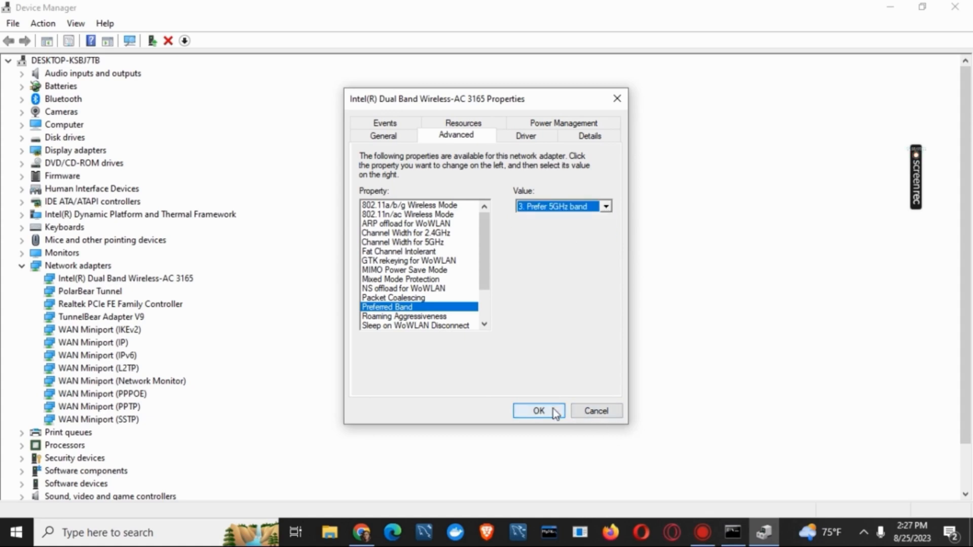
pyautogui.click(538, 410)
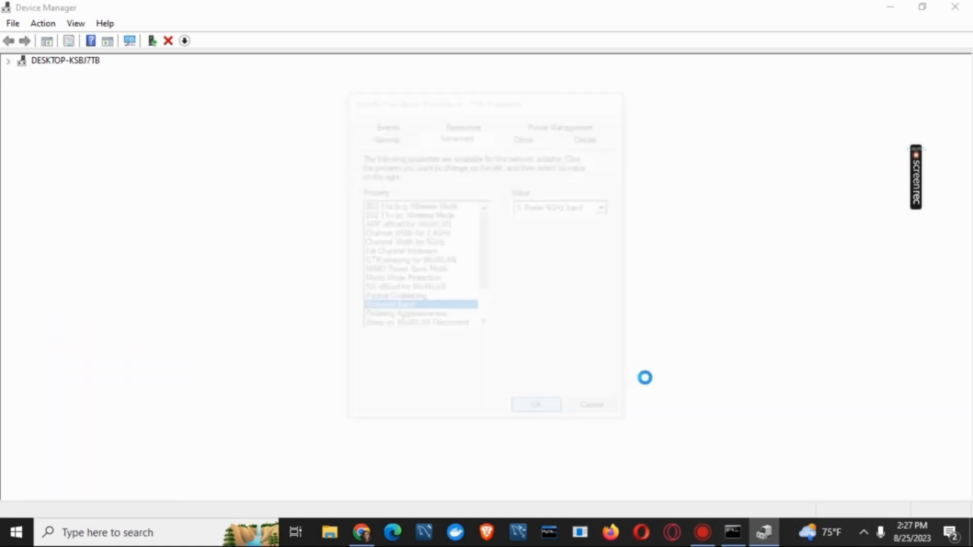
pyautogui.click(535, 405)
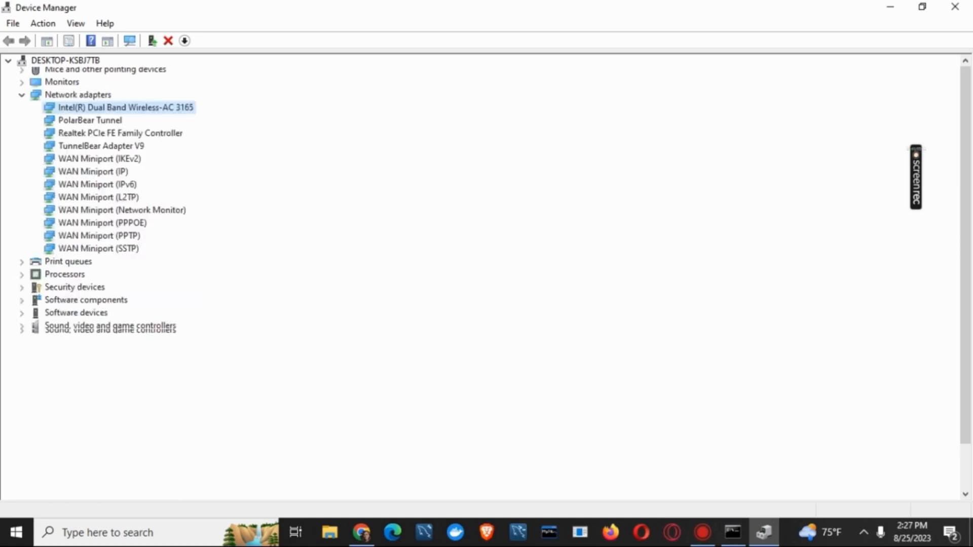
pyautogui.click(761, 532)
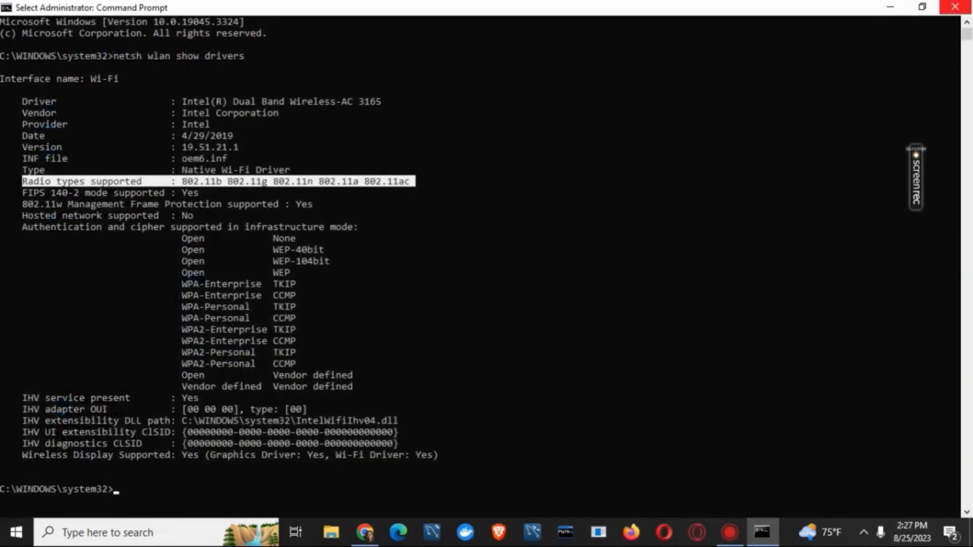